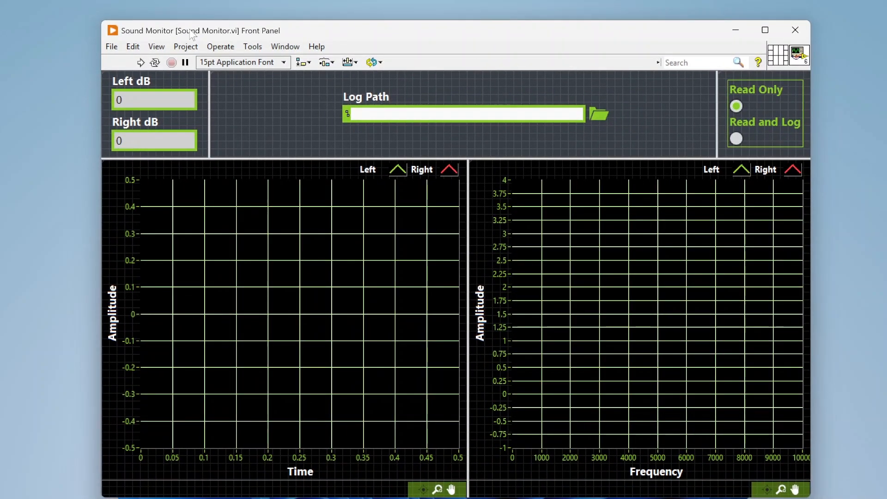
mouse_move(258, 108)
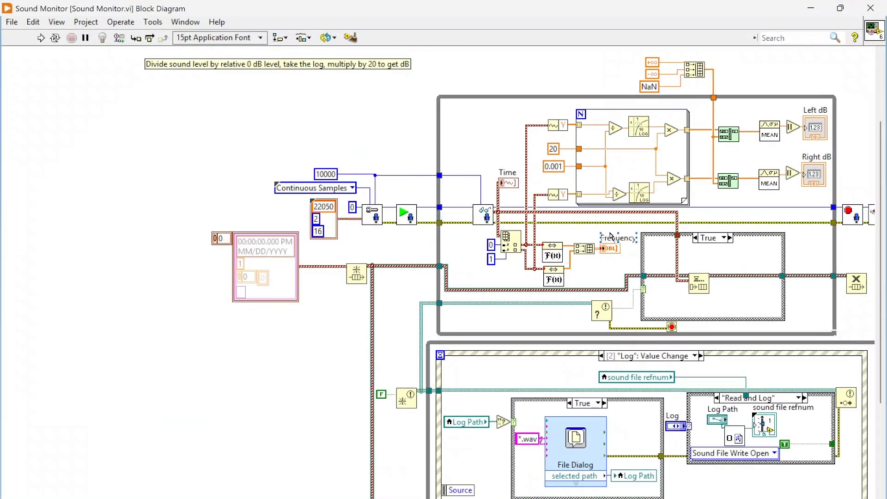
Step: Show the Context Help description for the Sound Input Configure.vi node's sound format cluster
scroll("down", 3)
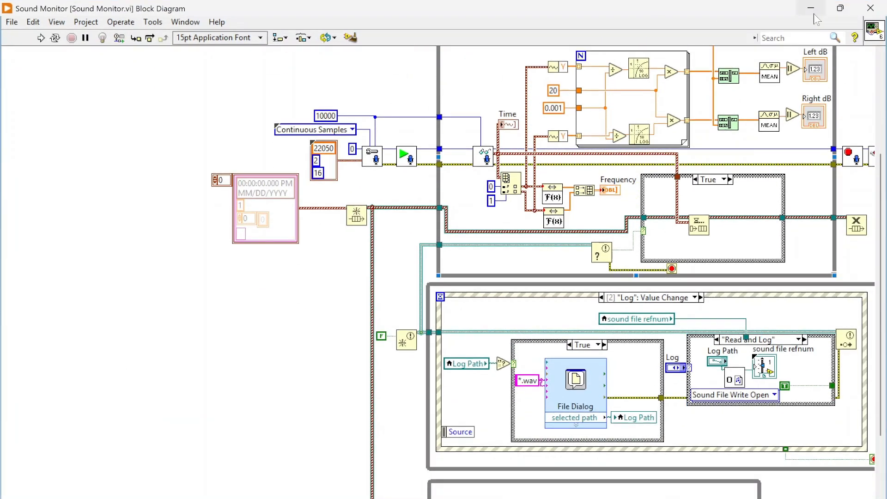
left_click(40, 37)
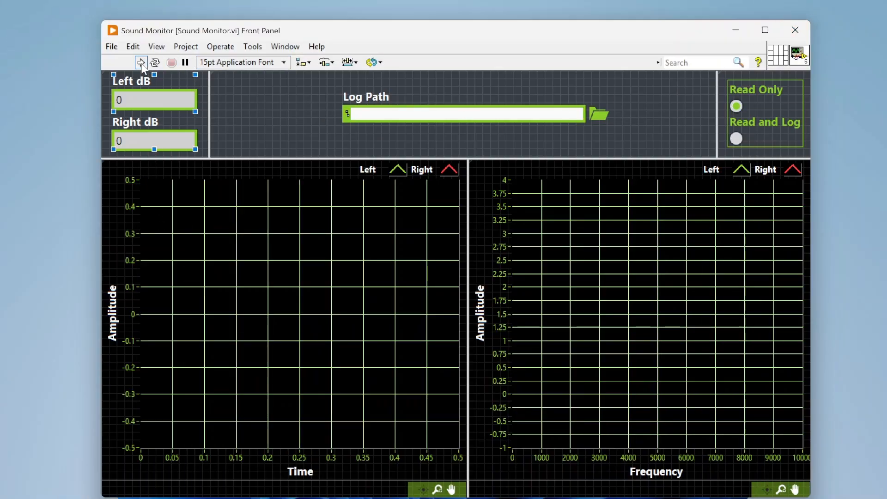
left_click(140, 62)
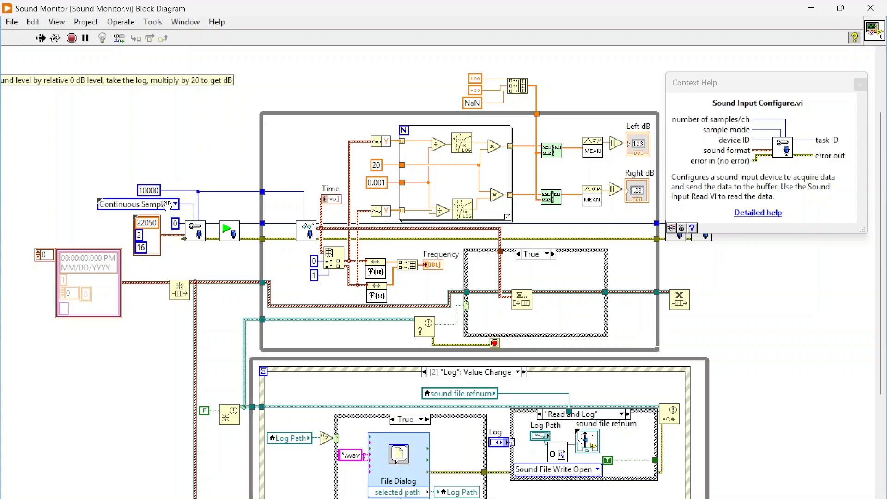
mouse_move(152, 204)
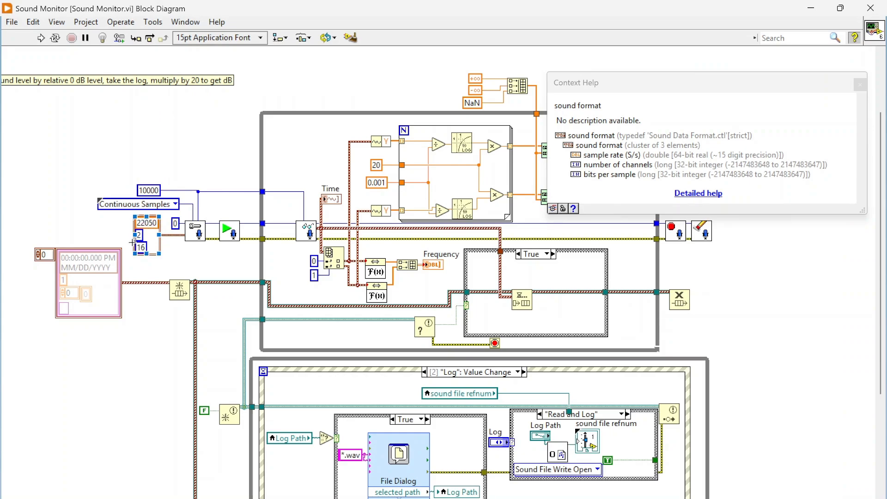
mouse_move(152, 231)
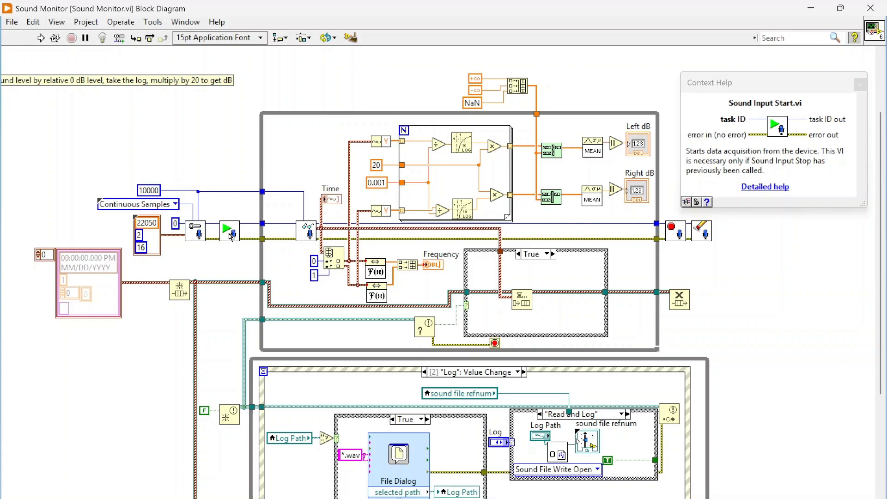
mouse_move(233, 236)
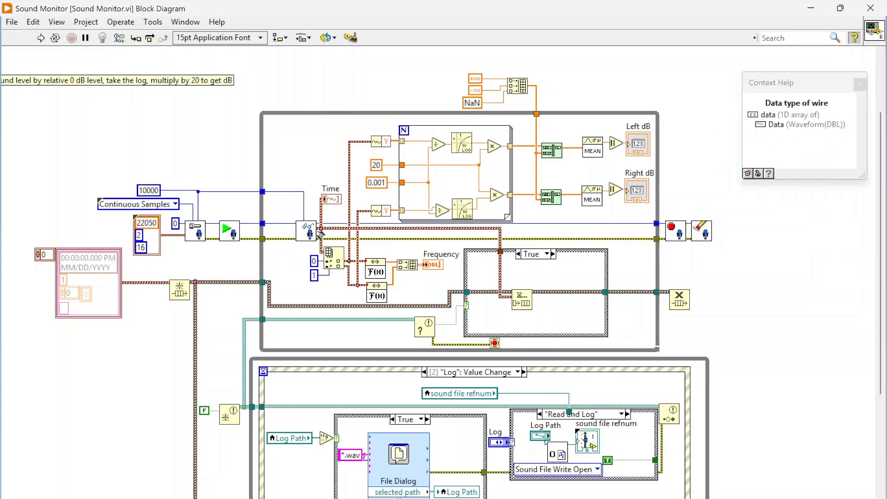
mouse_move(307, 233)
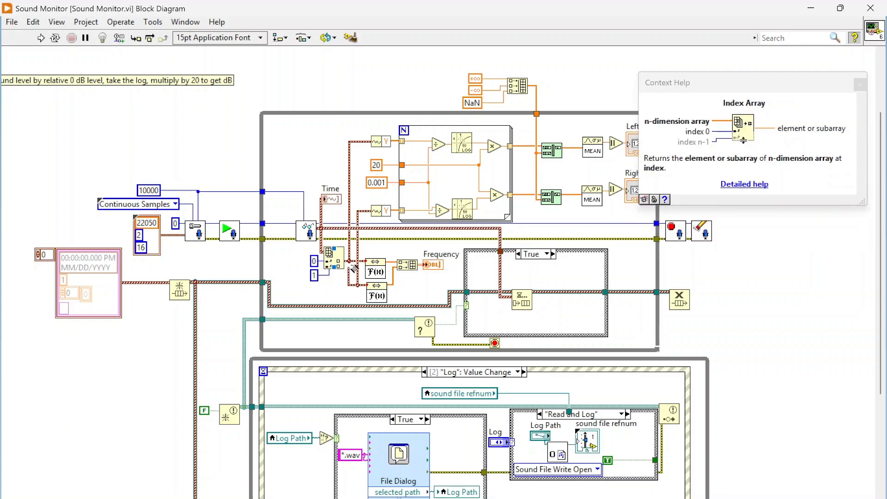
mouse_move(373, 272)
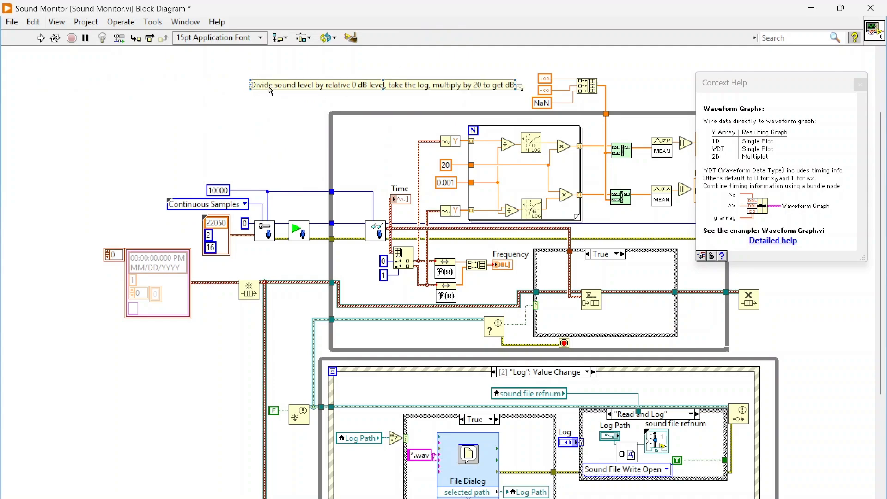
mouse_move(303, 92)
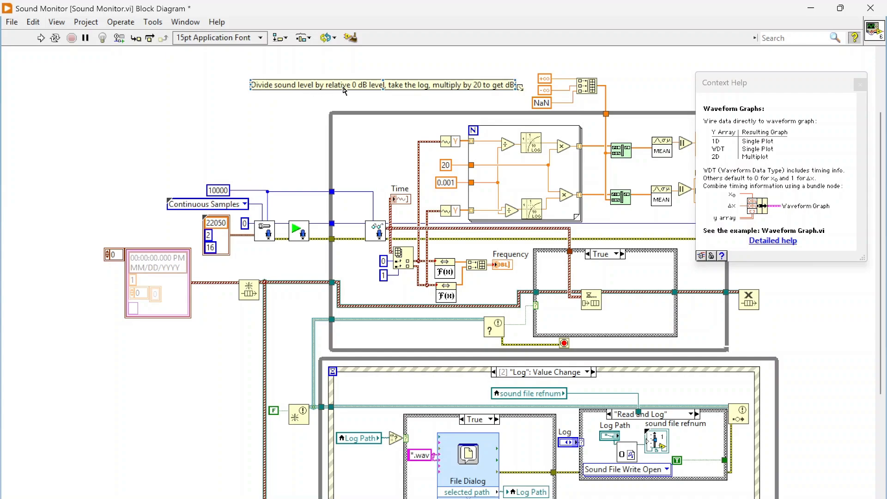
mouse_move(365, 85)
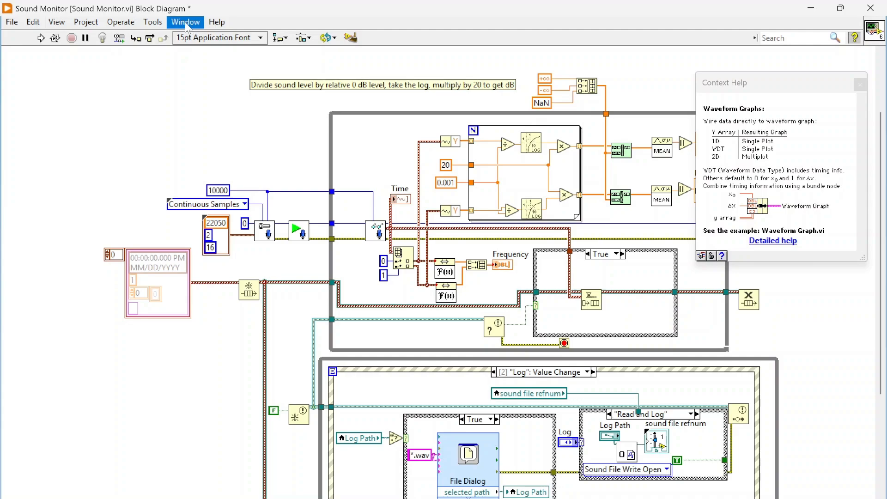
mouse_move(314, 86)
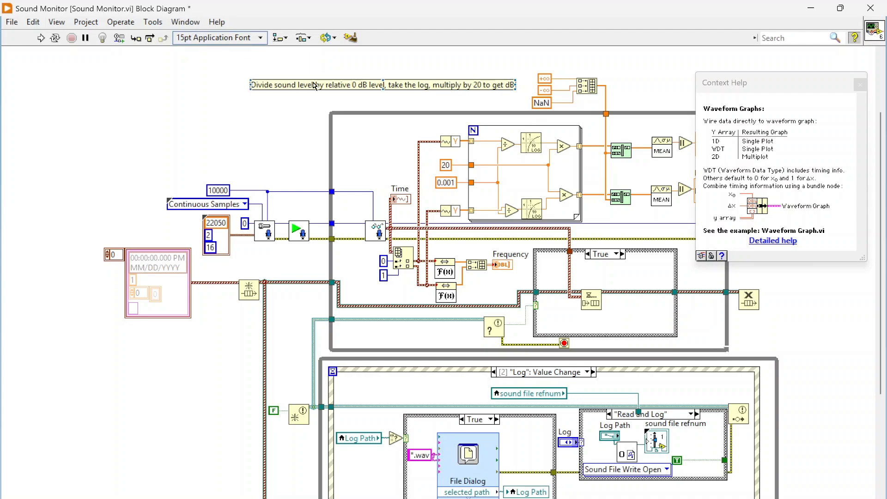
mouse_move(376, 62)
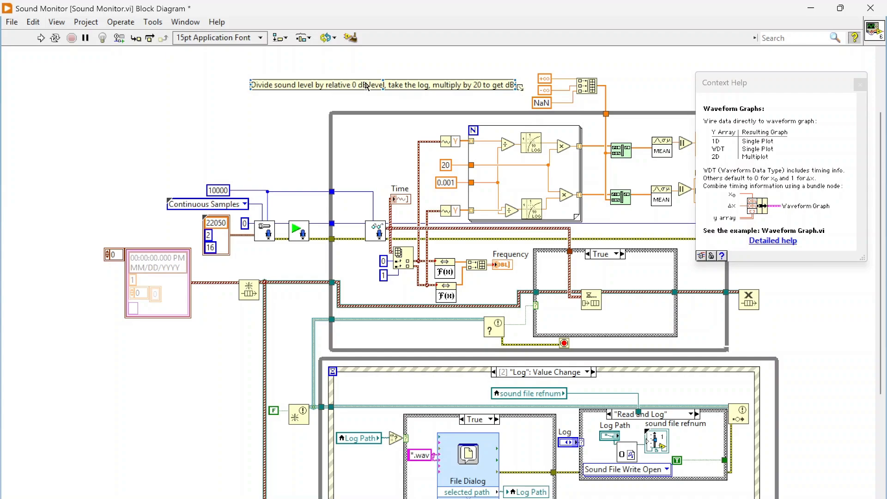
mouse_move(425, 90)
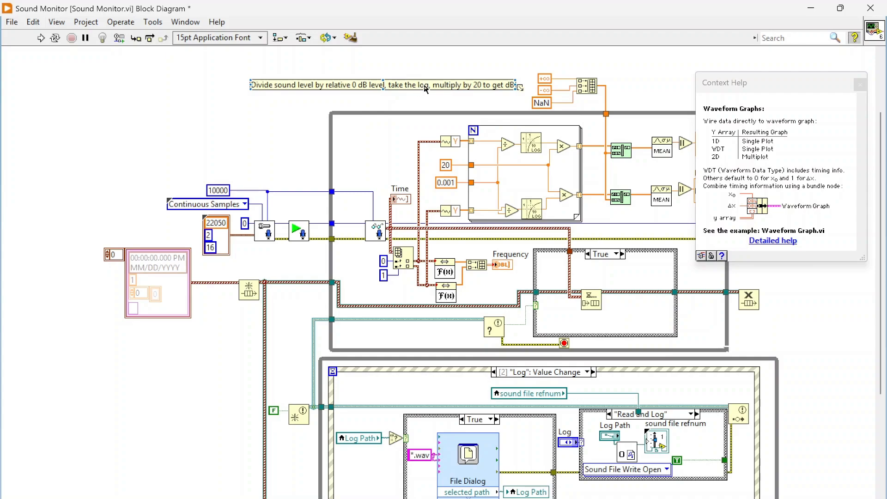
mouse_move(483, 87)
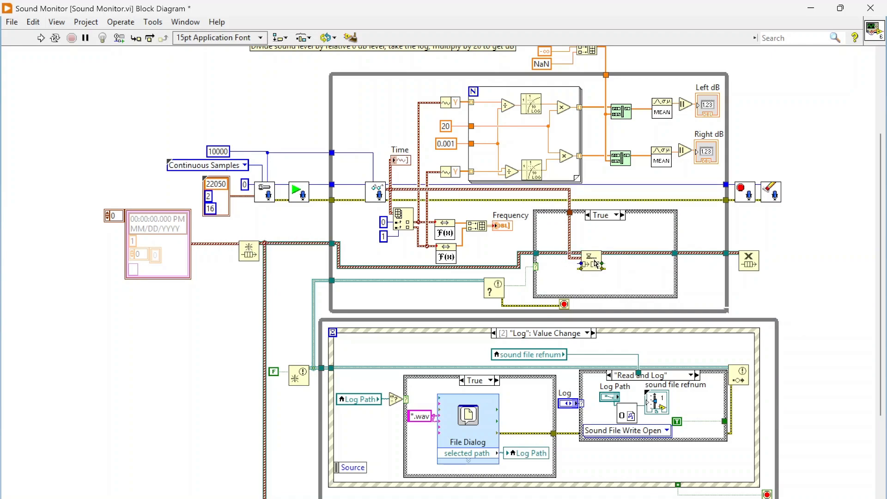
scroll("down", 3)
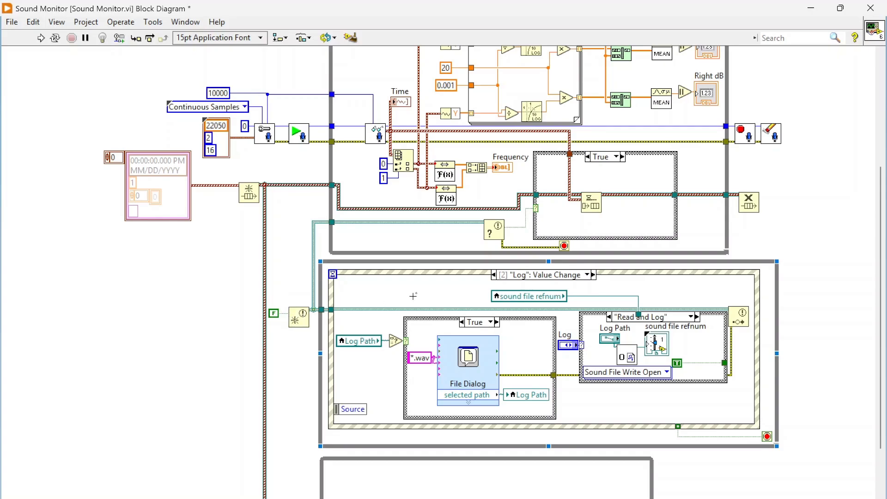
left_click(593, 275)
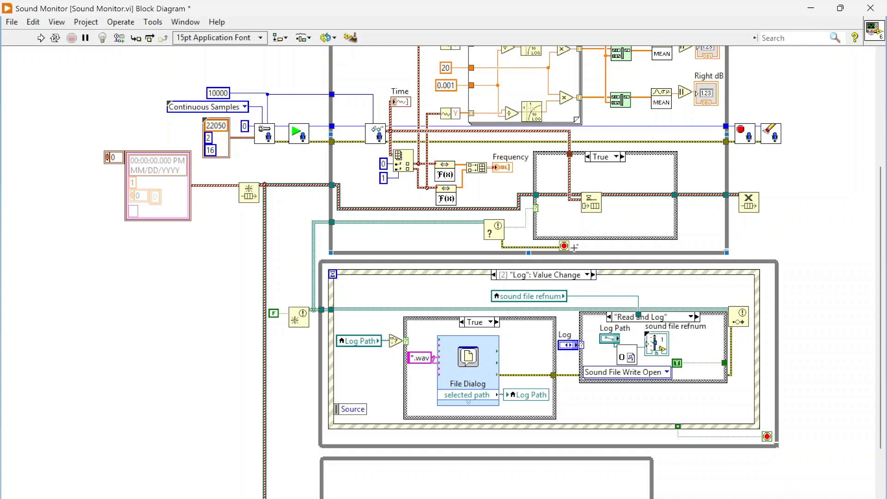
left_click(157, 184)
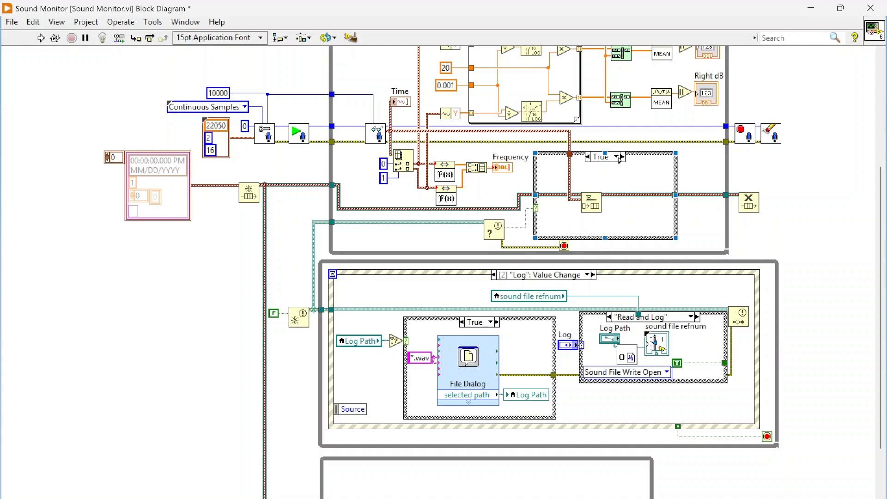
scroll("down", 3)
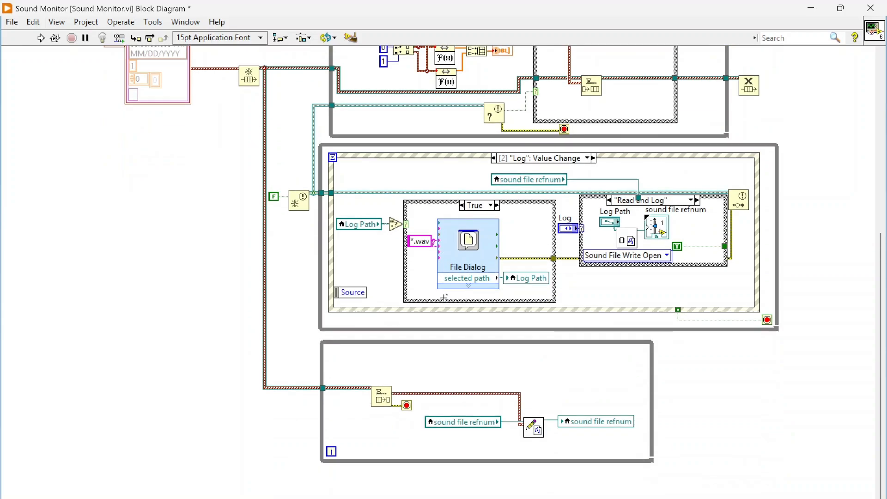
left_click(381, 393)
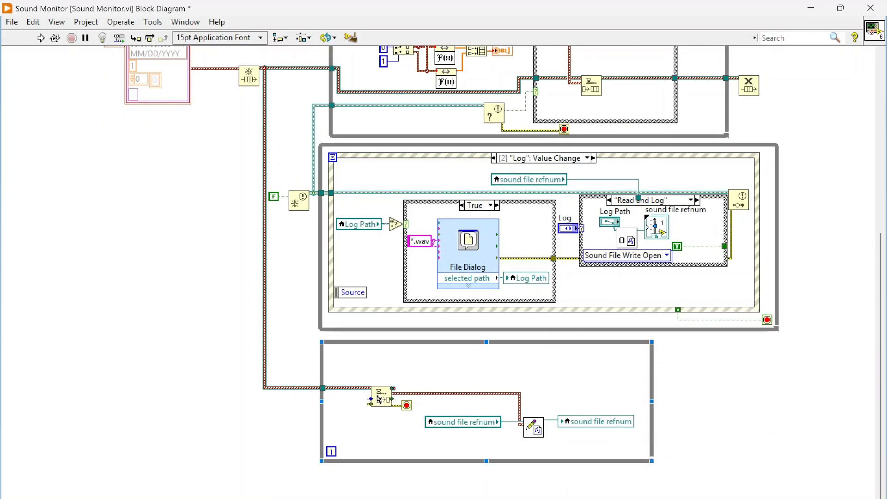
mouse_move(386, 404)
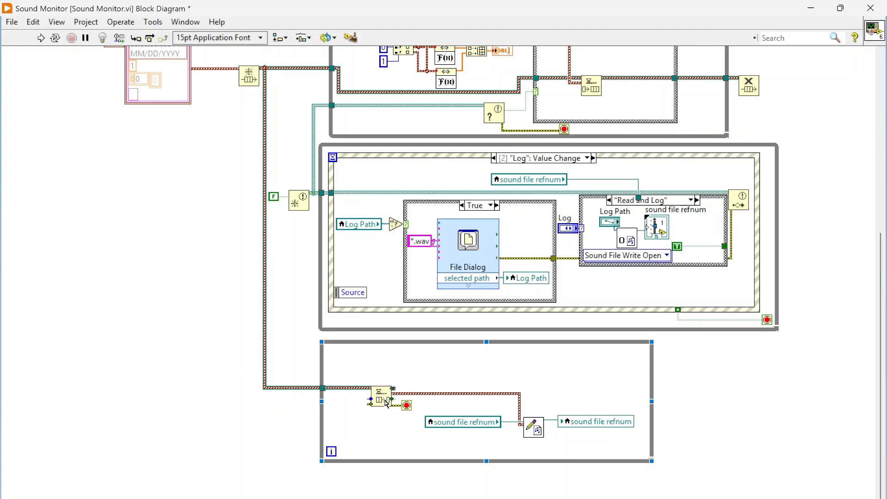
mouse_move(538, 433)
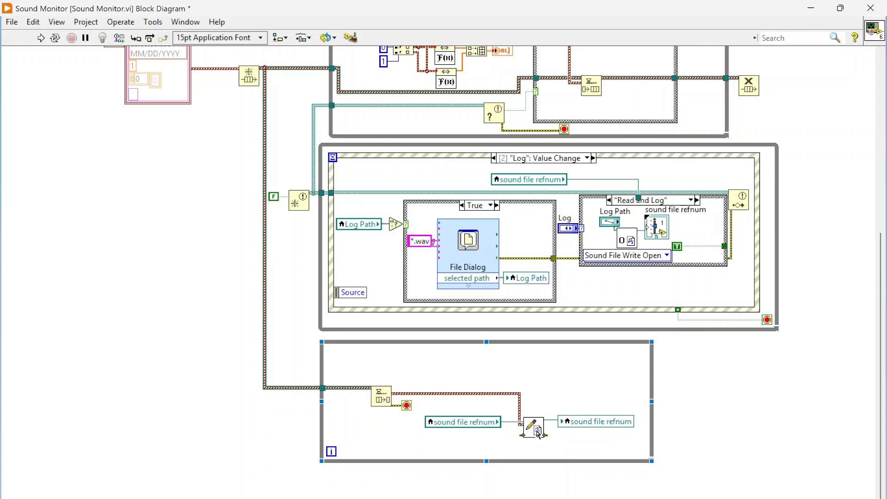
mouse_move(609, 426)
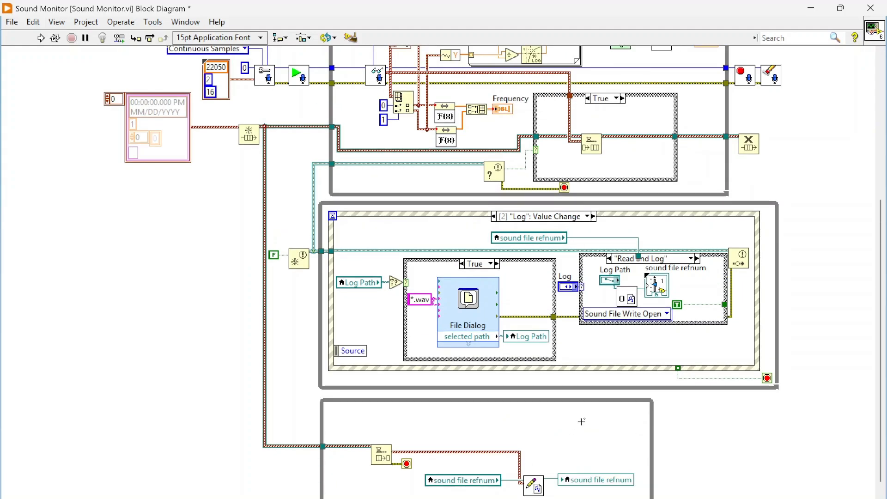
Step: Dismiss the event case list, then switch the inner logging case from Read and Log to Read Only
scroll("up", 3)
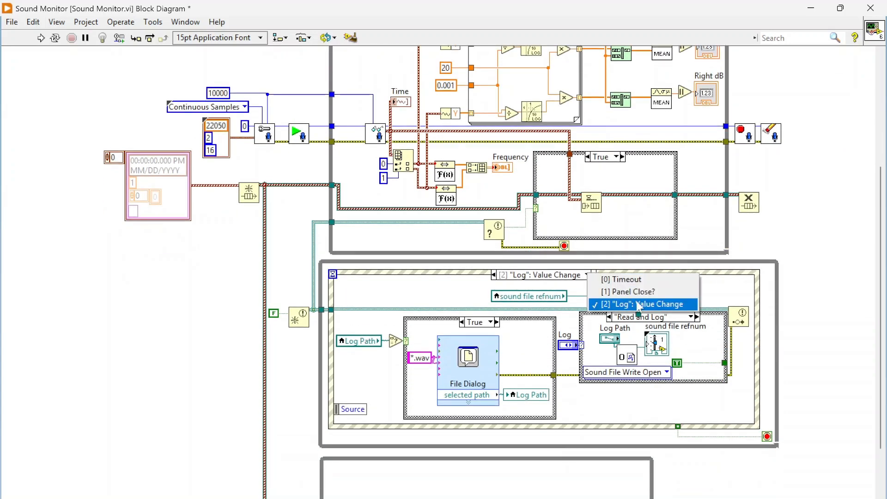
mouse_move(623, 291)
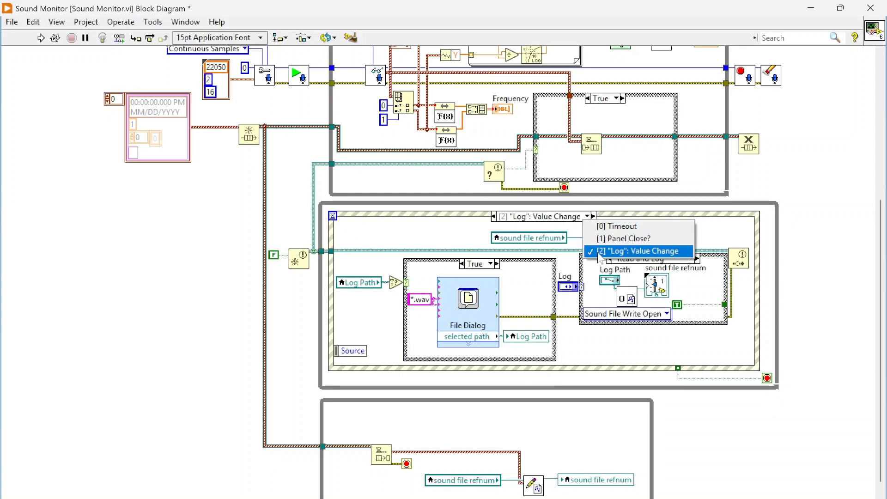
left_click(637, 251)
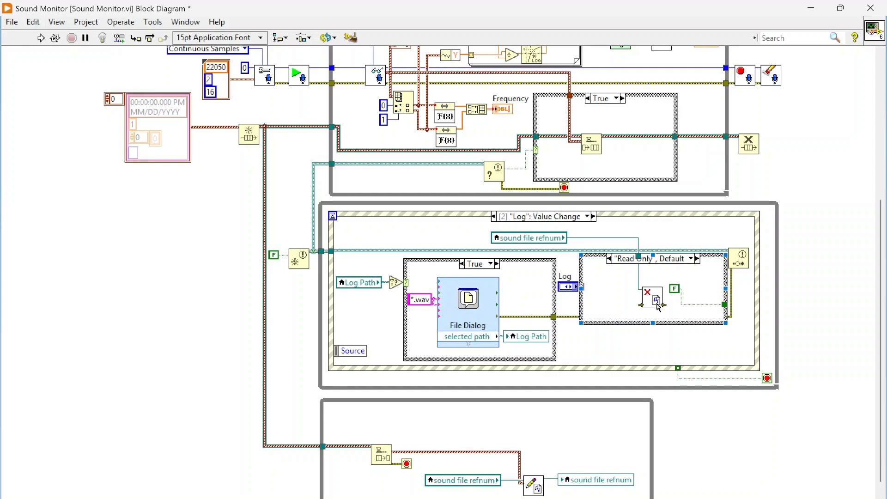
mouse_move(677, 271)
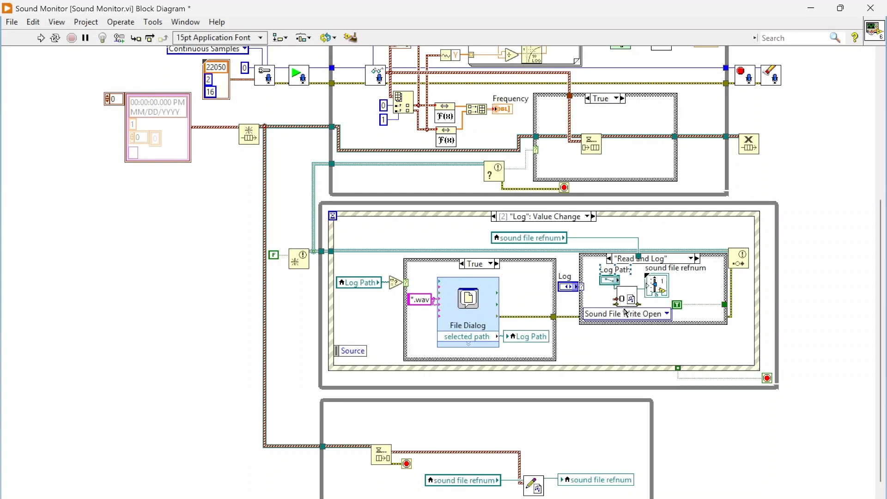
left_click(651, 286)
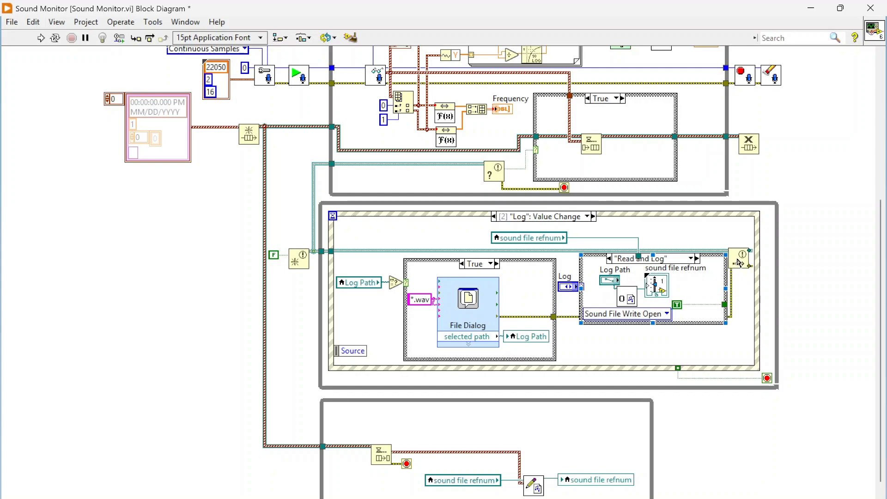
left_click(726, 206)
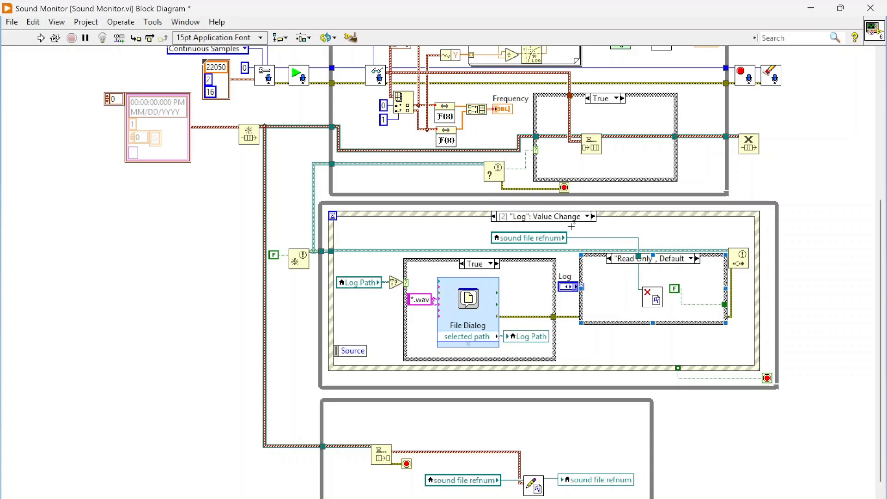
Step: Step the event structure through Timeout to the Panel Close? case with True wired to Discard?
left_click(541, 217)
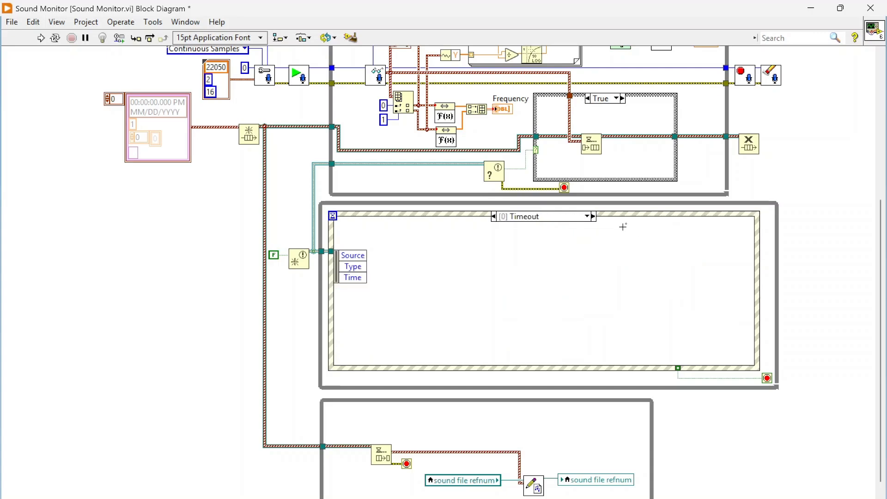
left_click(586, 217)
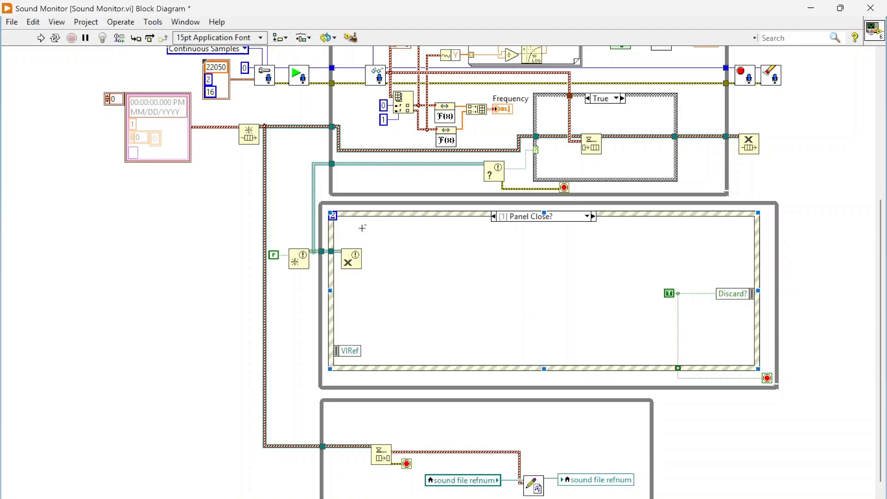
mouse_move(676, 102)
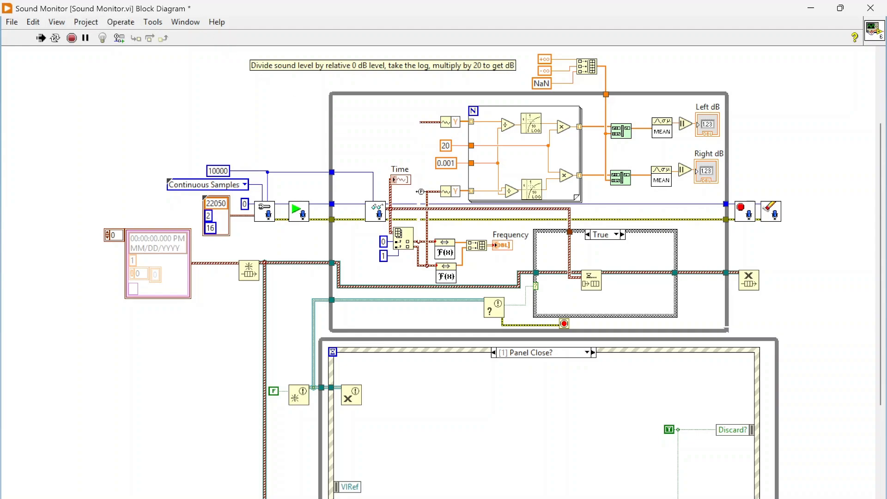
Step: Switch from the block diagram to the Sound Monitor front panel via Window > Show Front Panel
scroll("down", 3)
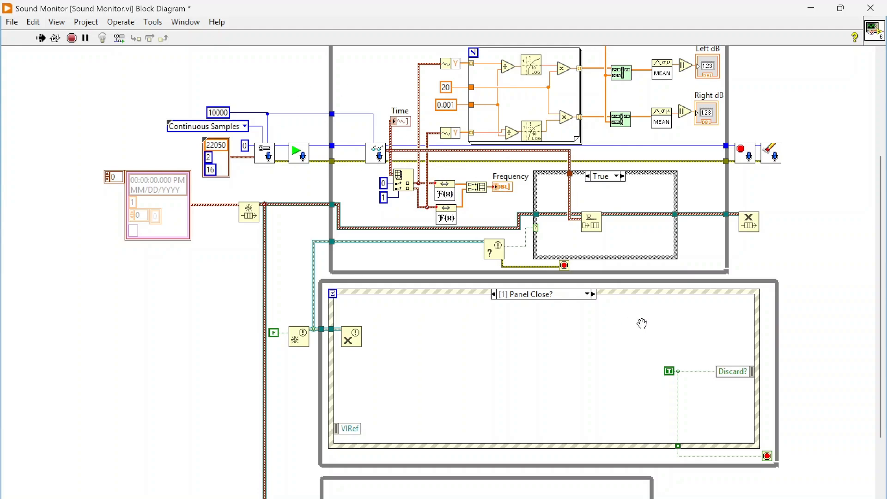
scroll("down", 3)
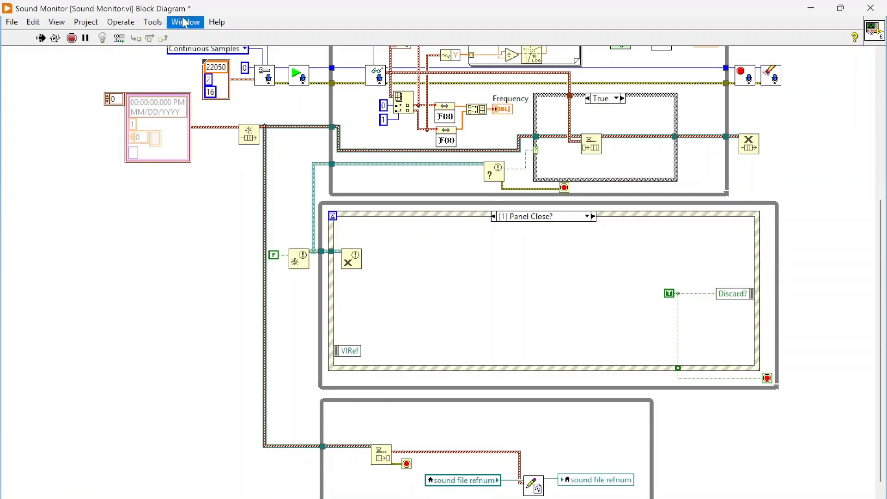
left_click(185, 21)
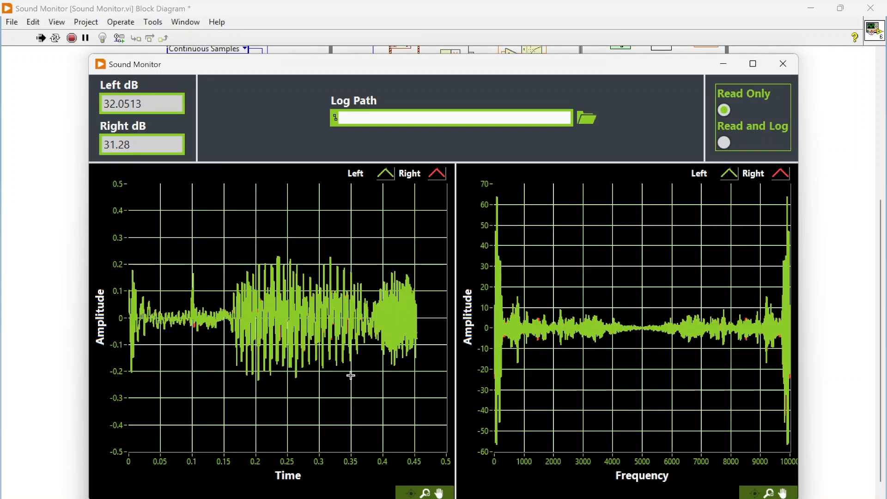